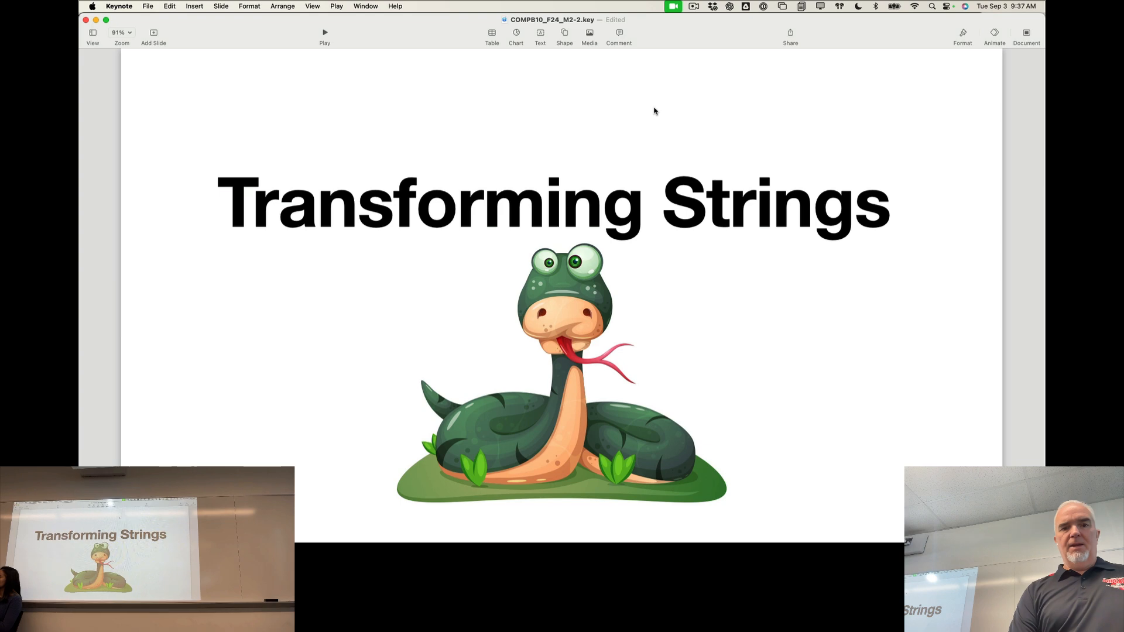
- Dismiss the Non-Project Files Protection warning and select the pythonProject1 root in the Project panel
{"action": "key", "text": "right"}
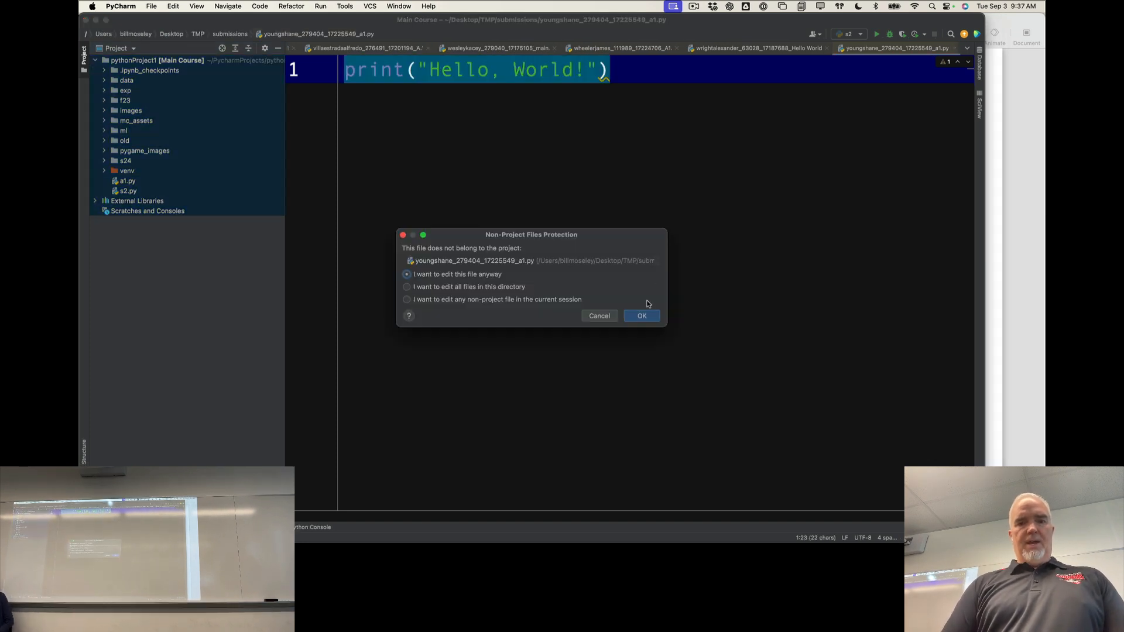
{"action": "mouse_move", "coordinate": [632, 435]}
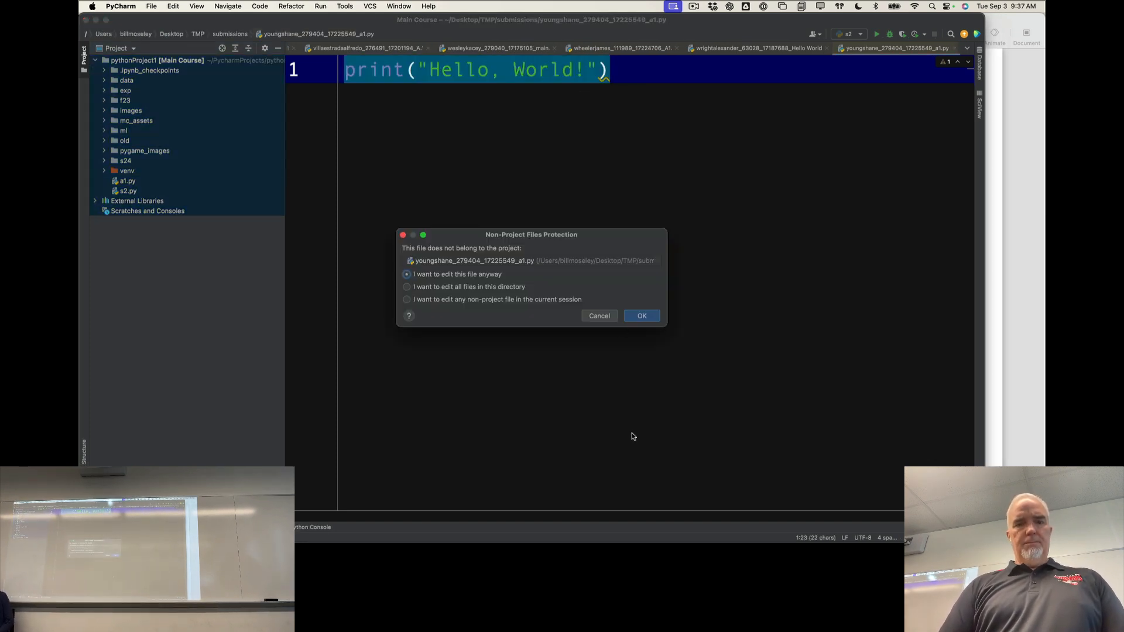
{"action": "left_click", "coordinate": [640, 315]}
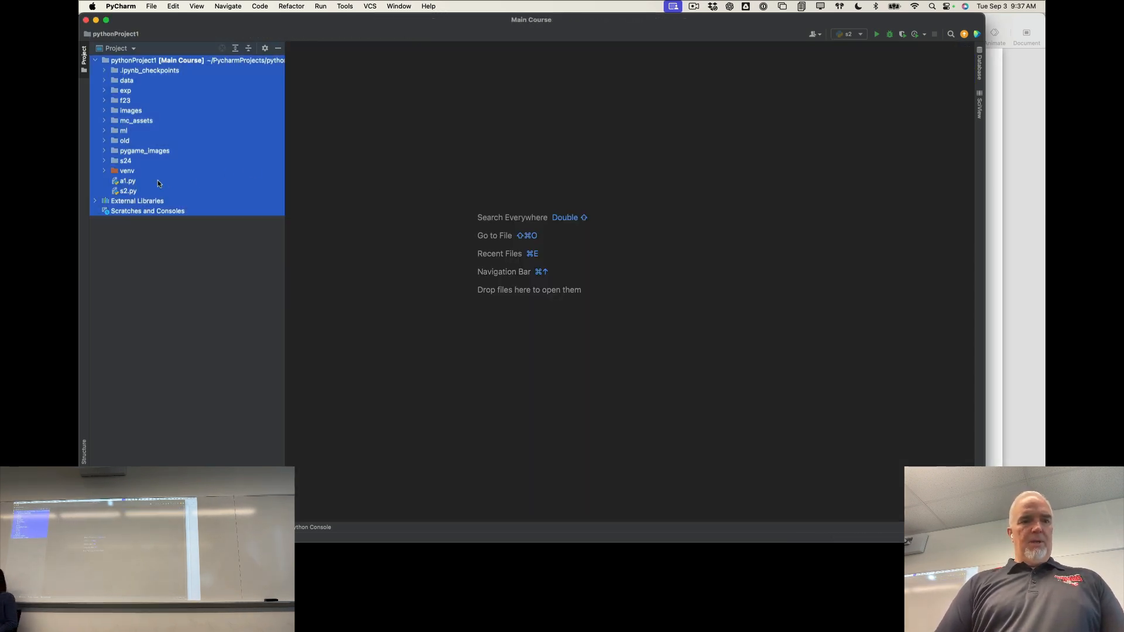
{"action": "left_click", "coordinate": [193, 60]}
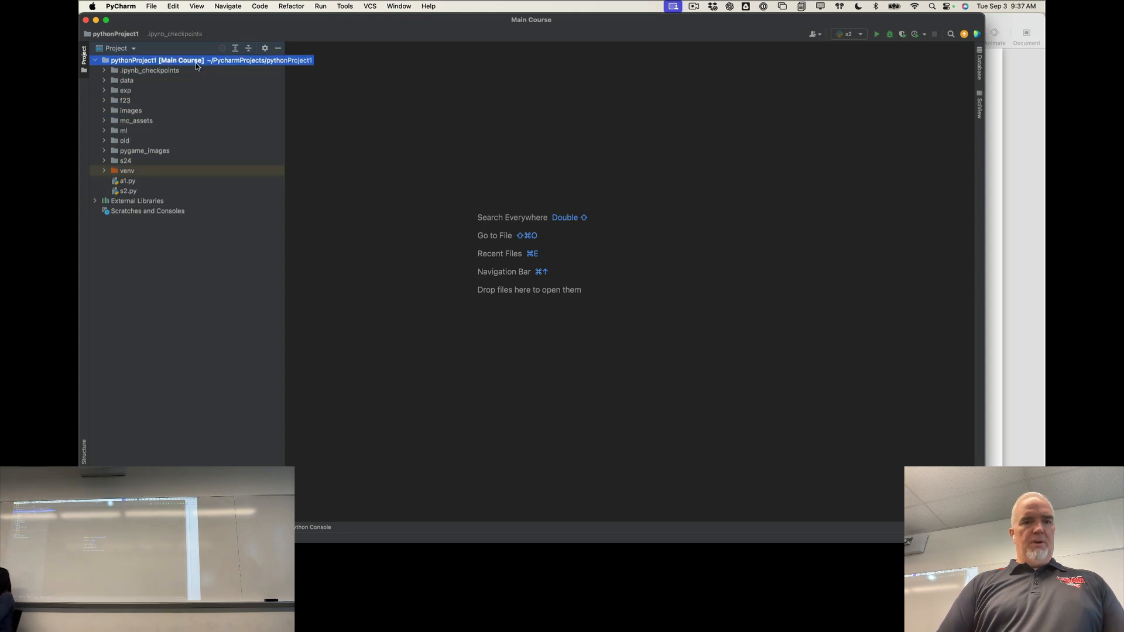
- Create a new Python file a2.py in the project root via New > Python File
{"action": "right_click", "coordinate": [196, 59]}
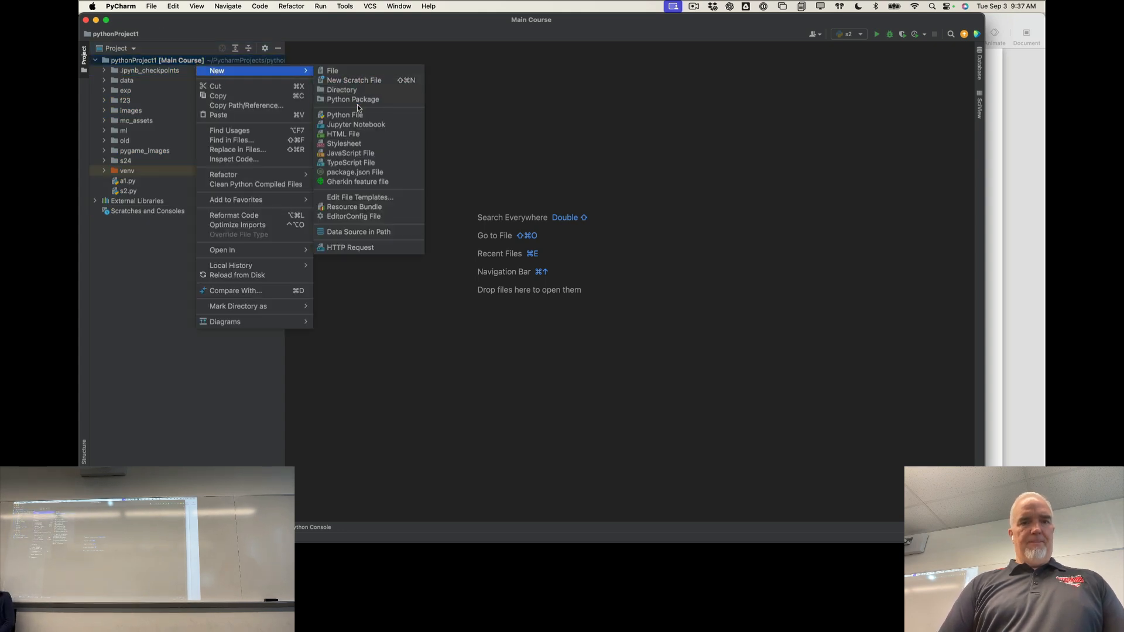
{"action": "left_click", "coordinate": [344, 114]}
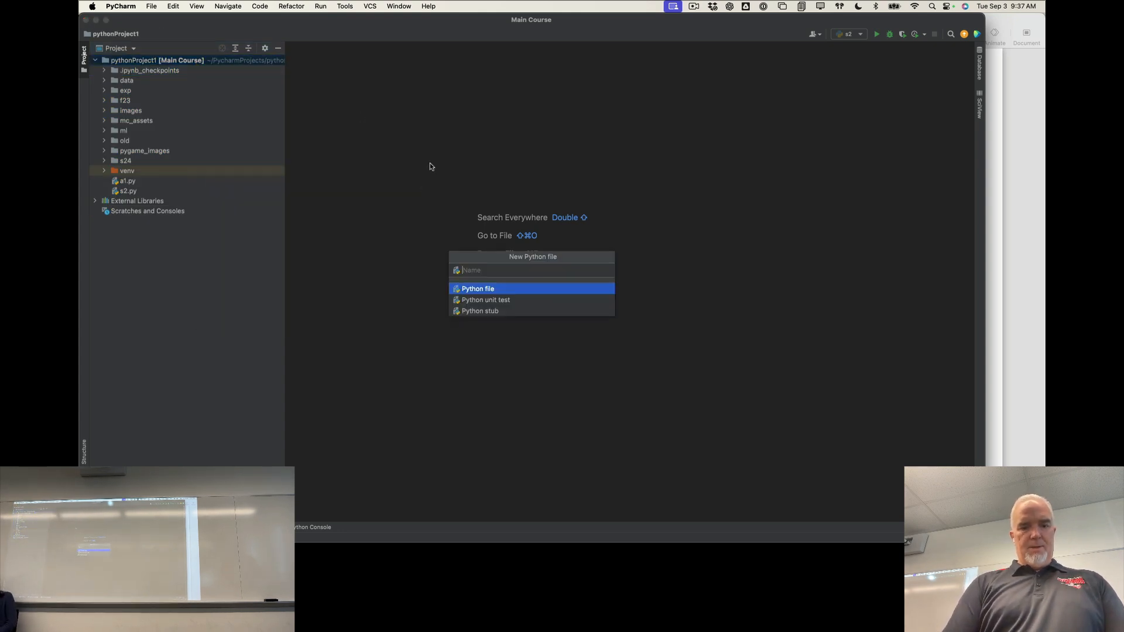
{"action": "type", "text": "s3."}
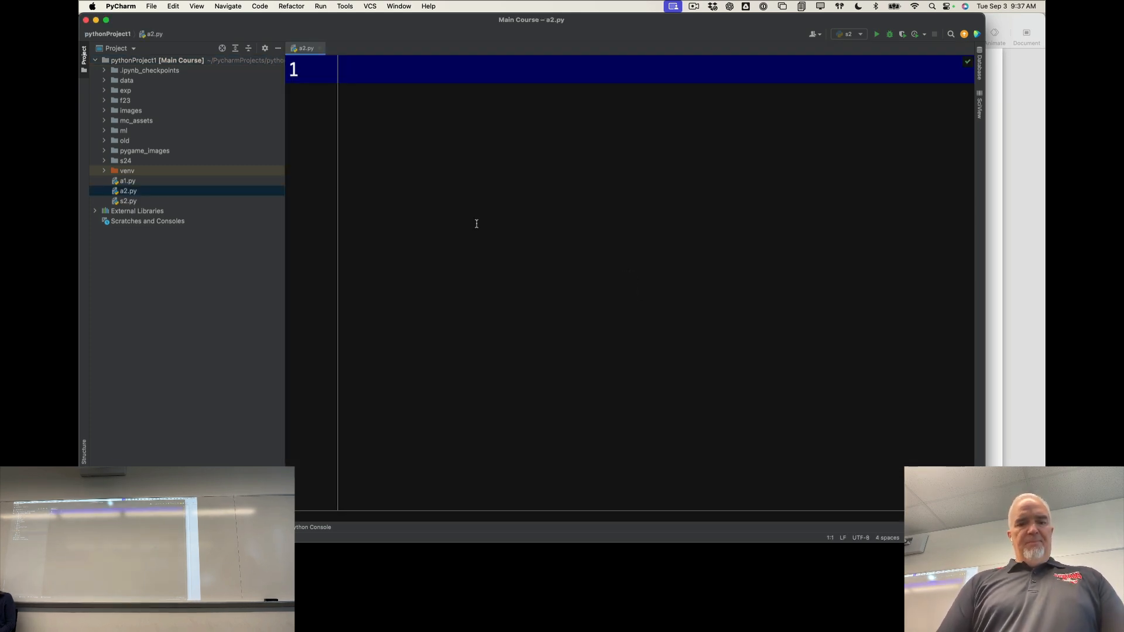
- Write line 1 as strText = "Hello There!"
{"action": "type", "text": "str"}
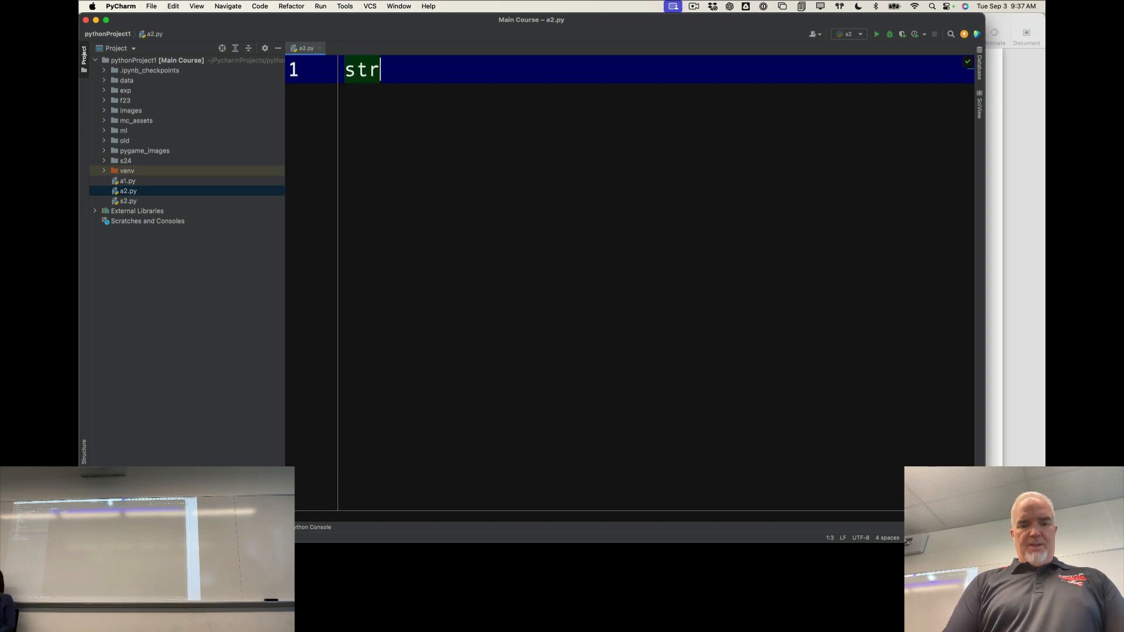
{"action": "type", "text": "r"}
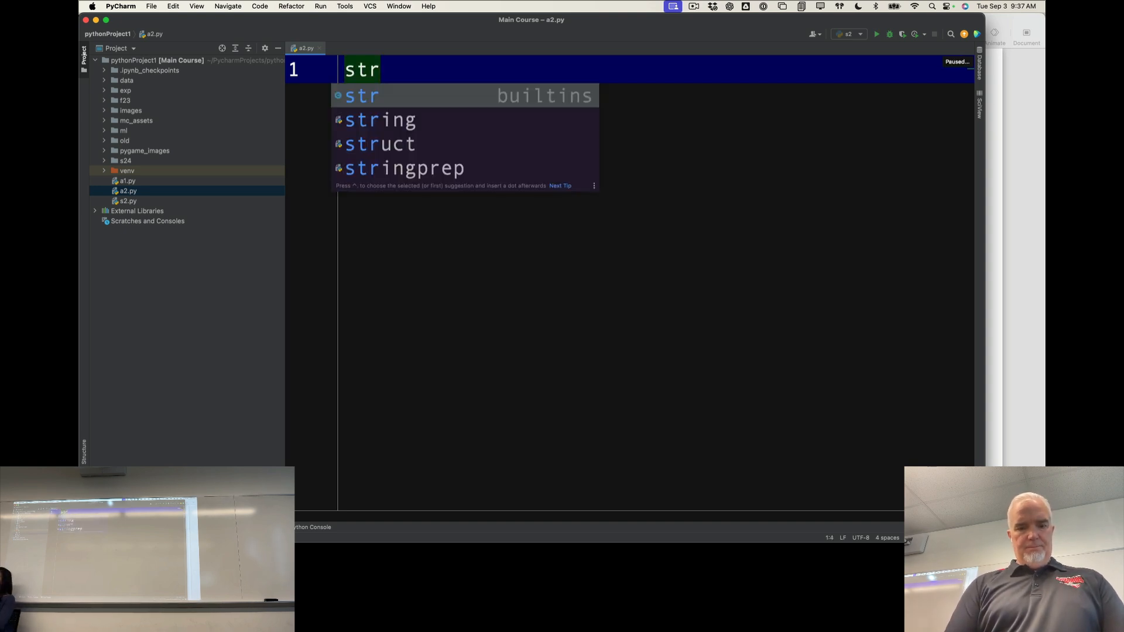
{"action": "type", "text": "Text ="}
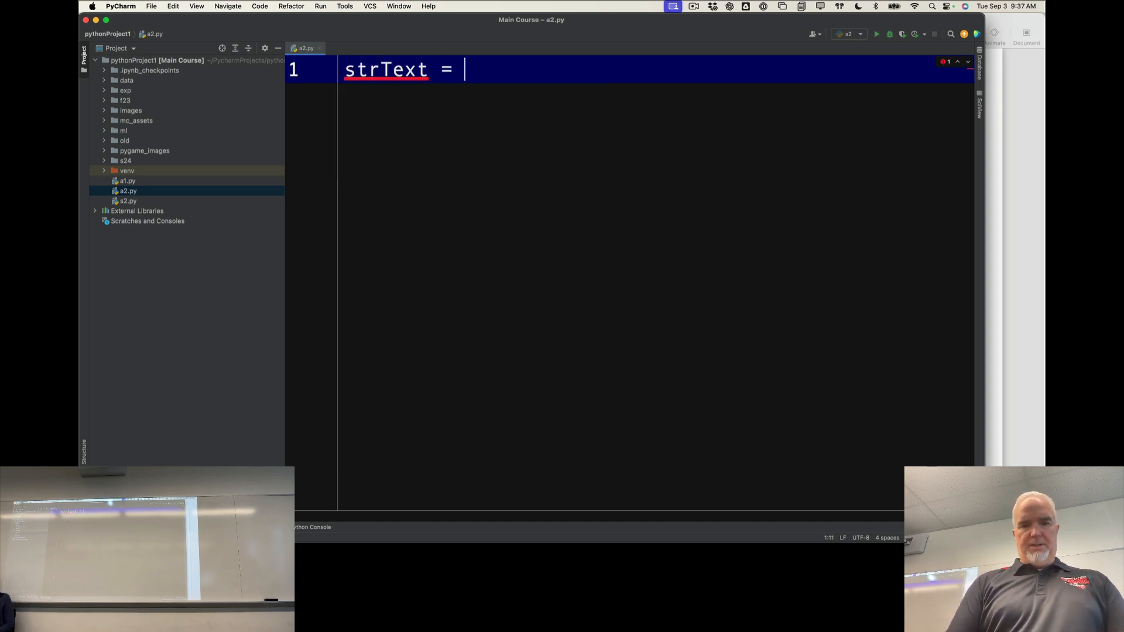
{"action": "type", "text": "\"Hello \""}
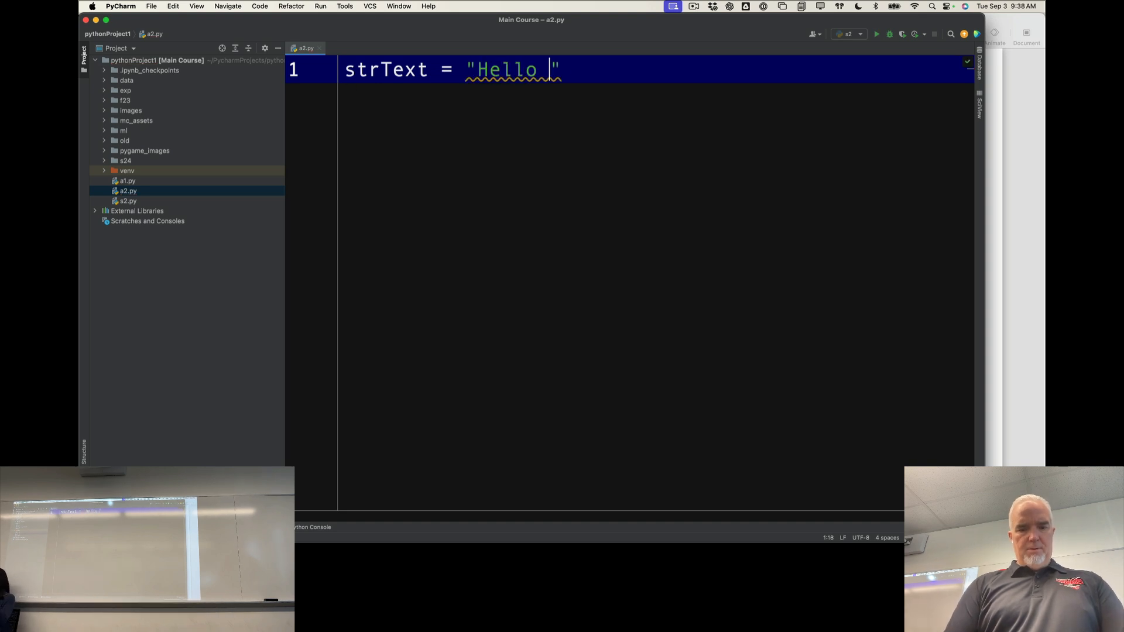
{"action": "type", "text": "There!"}
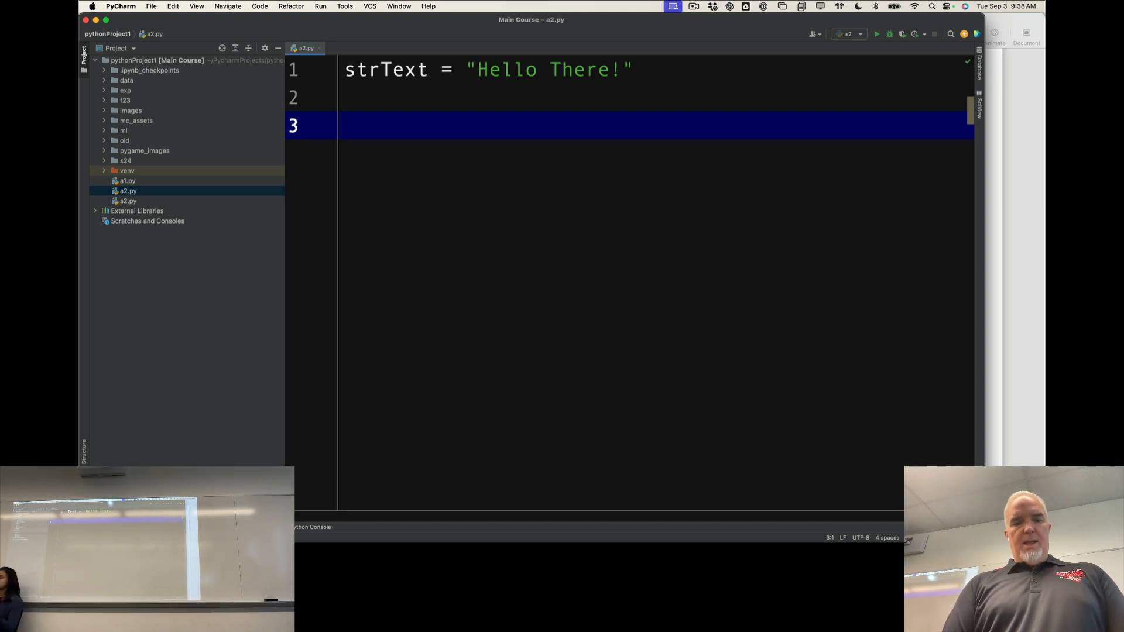
- Write line 3 as strUpper = strText.upper()
{"action": "type", "text": "s"}
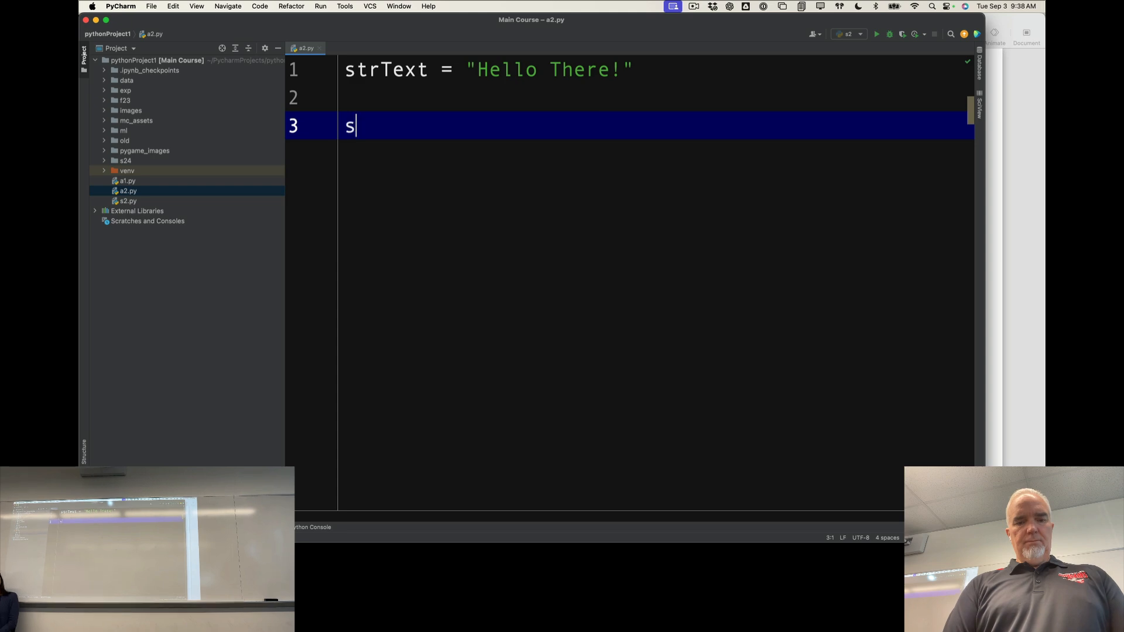
{"action": "type", "text": "trUpper ="}
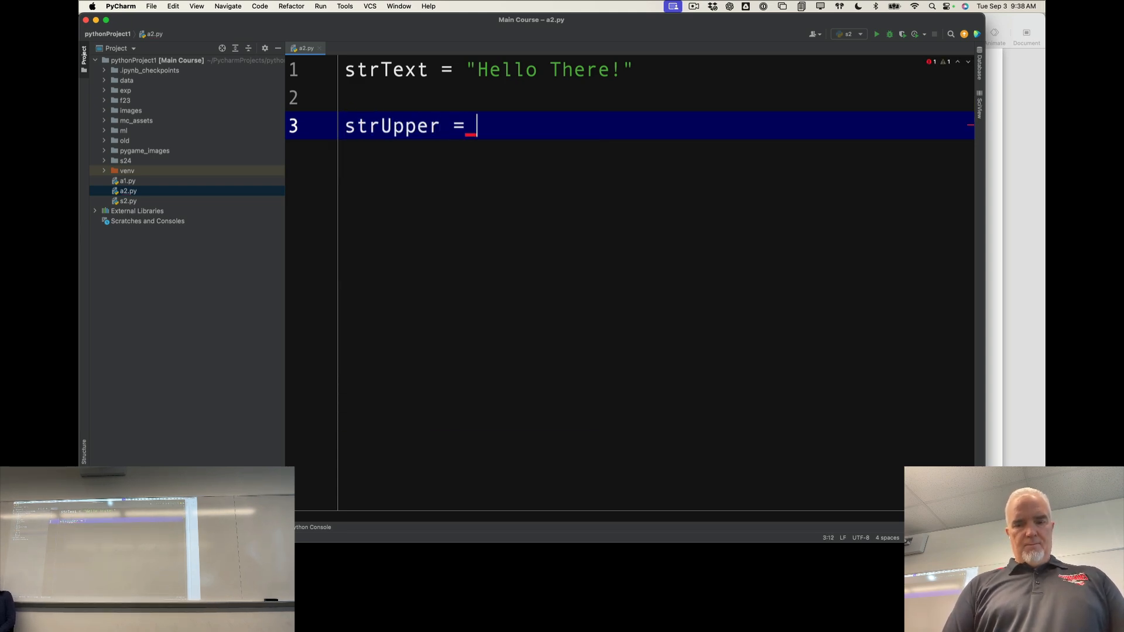
{"action": "type", "text": "str"}
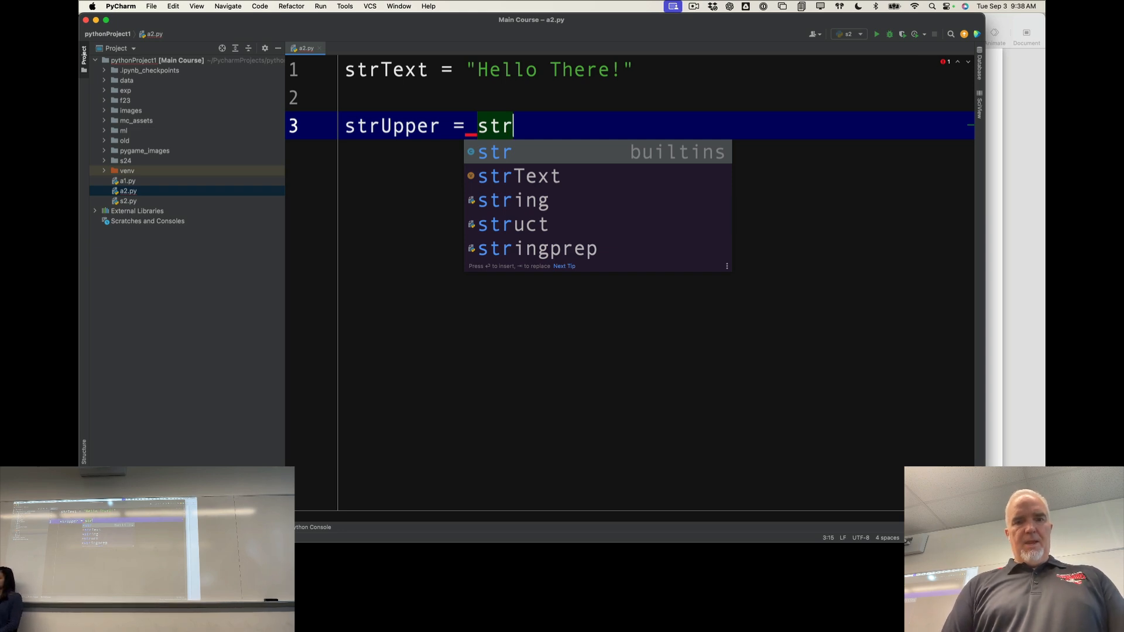
{"action": "type", "text": "Text."}
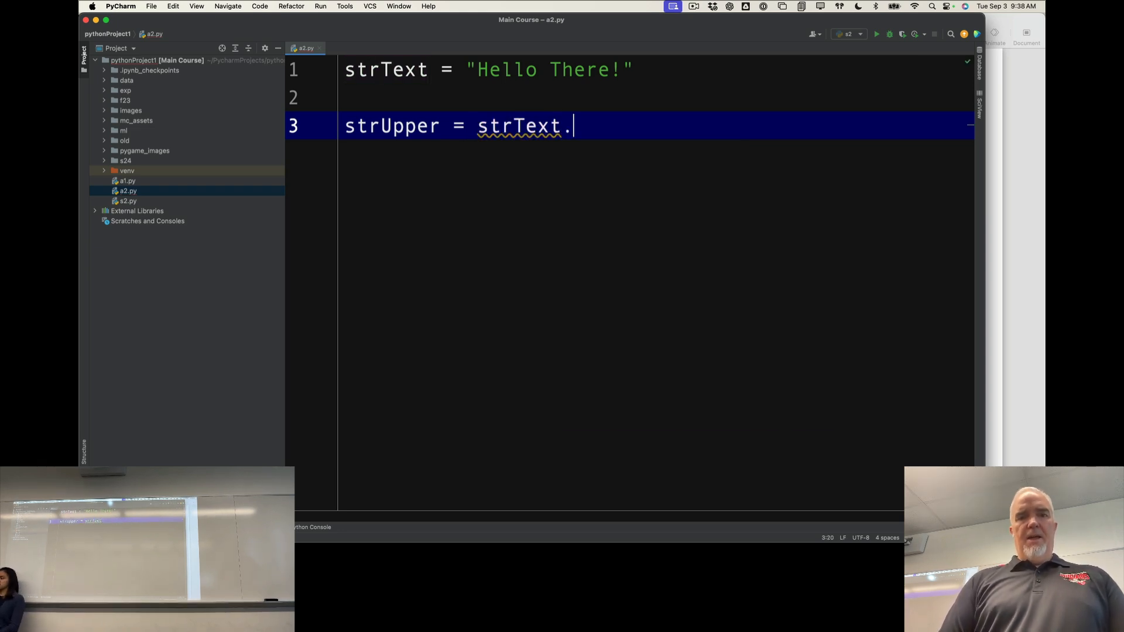
{"action": "type", "text": "upper()"}
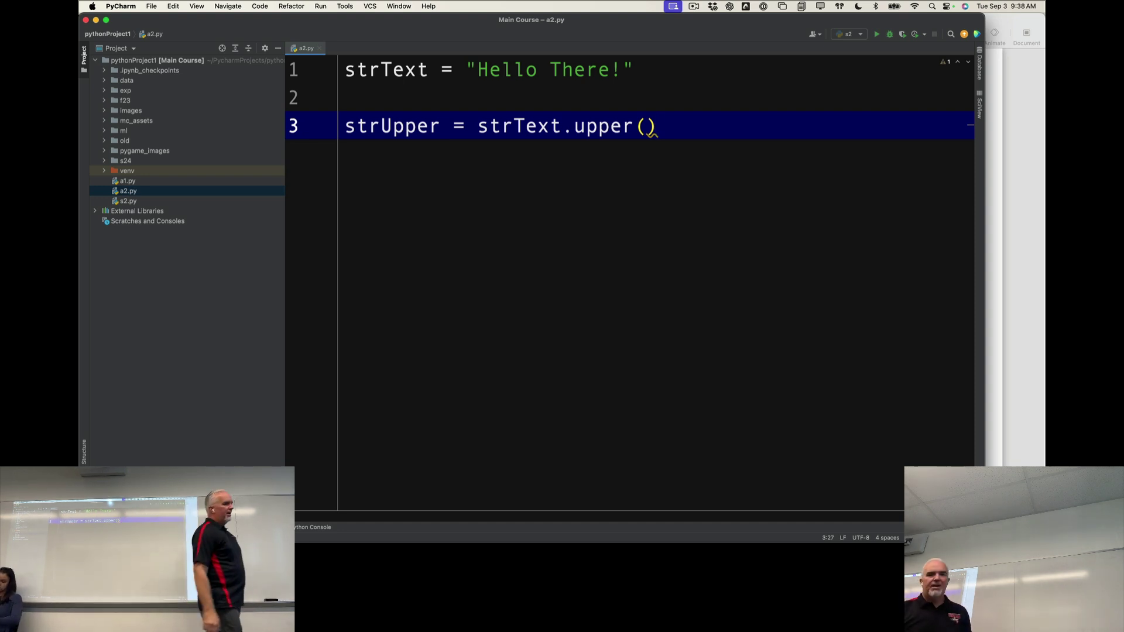
- Add line 4 print(strUpper) below the assignment
{"action": "key", "text": "Return"}
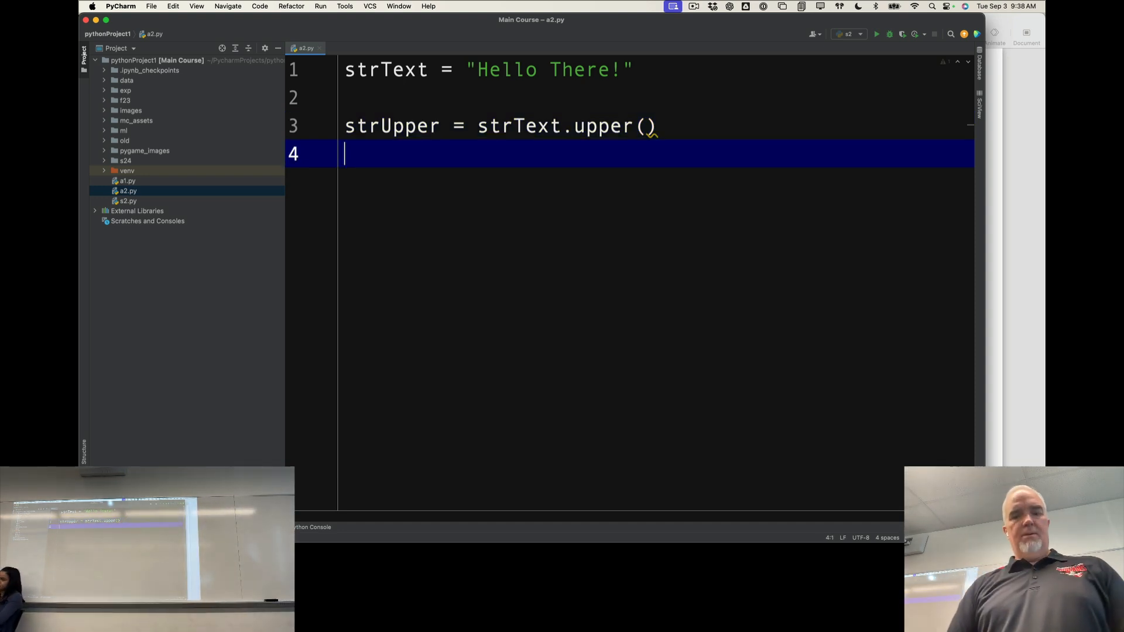
{"action": "type", "text": "print("}
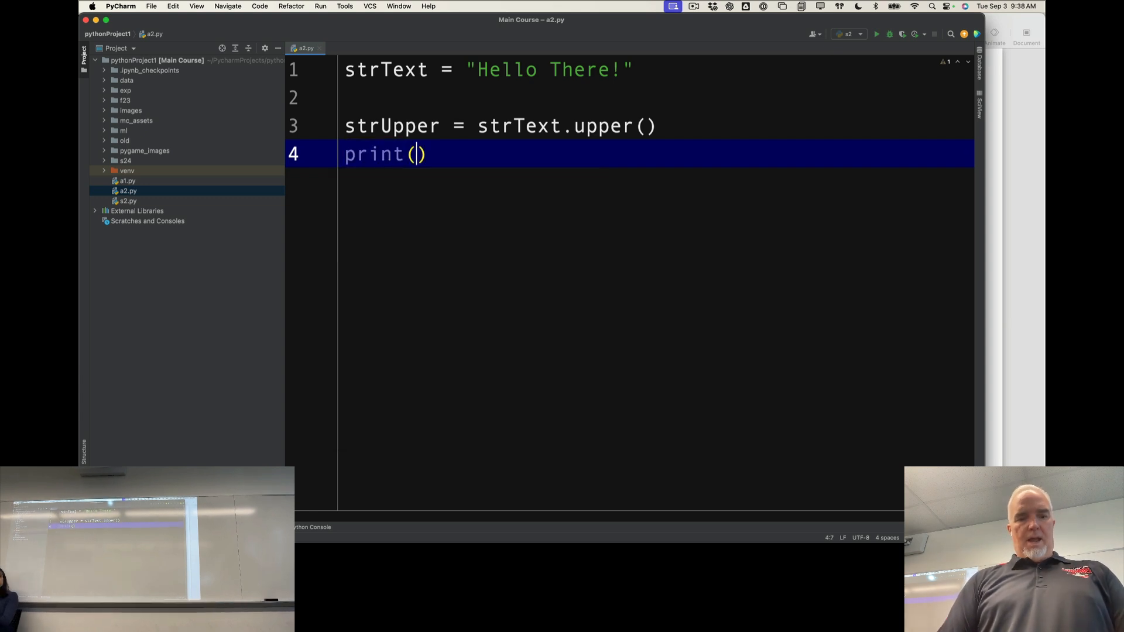
{"action": "type", "text": "strUpper"}
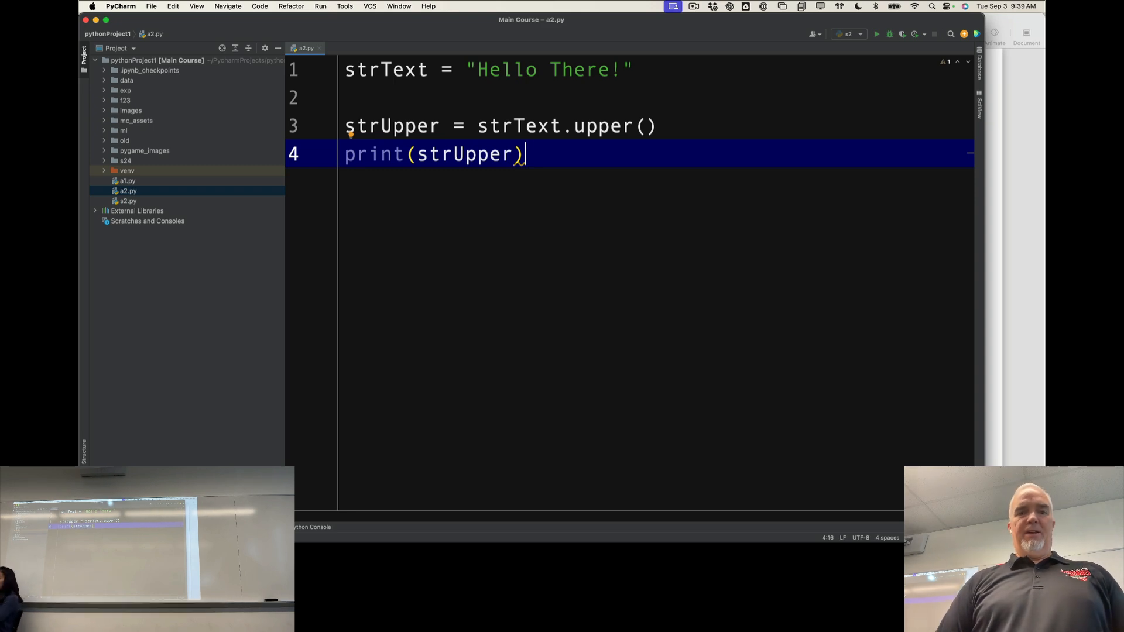
- Run 'a2' from the editor context menu, printing HELLO THERE! with exit code 0
{"action": "right_click", "coordinate": [502, 97]}
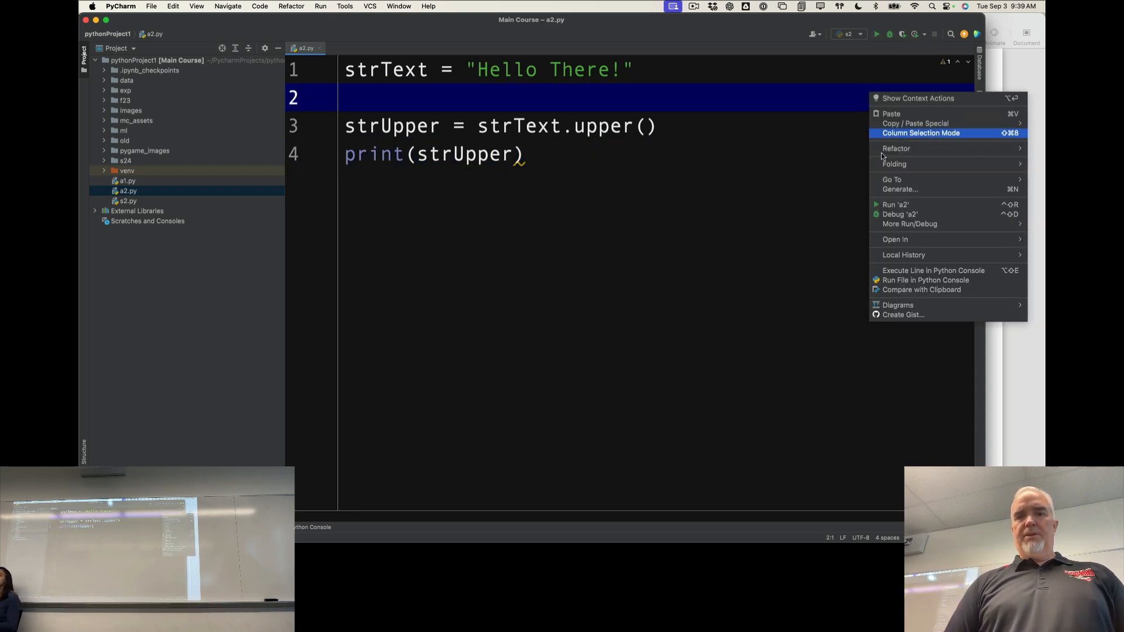
{"action": "left_click", "coordinate": [894, 203]}
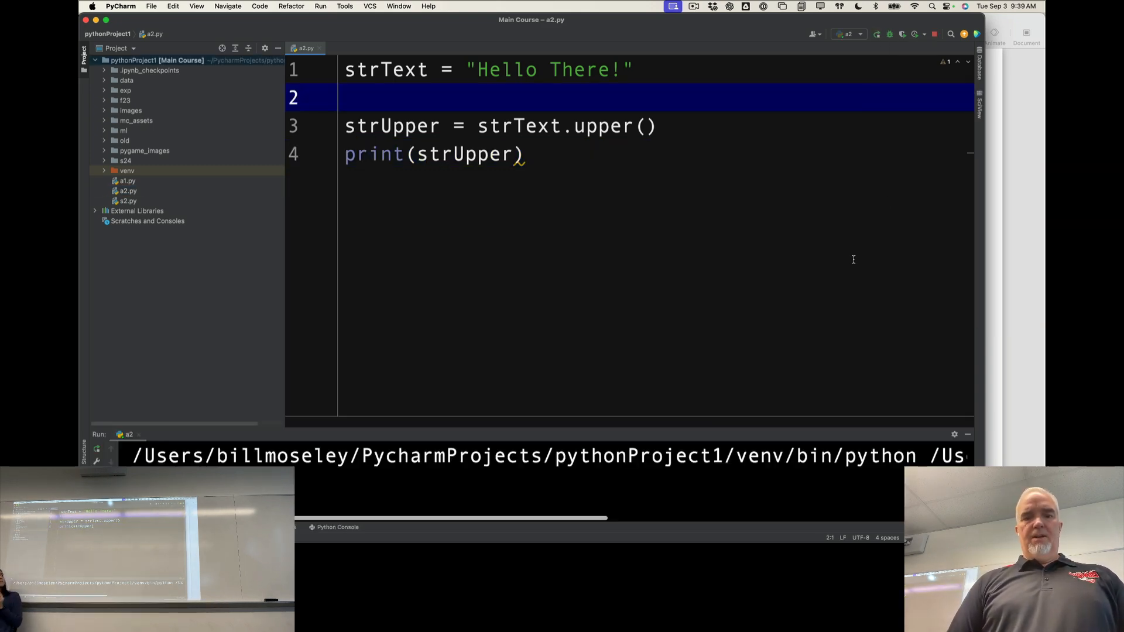
{"action": "left_click", "coordinate": [875, 34]}
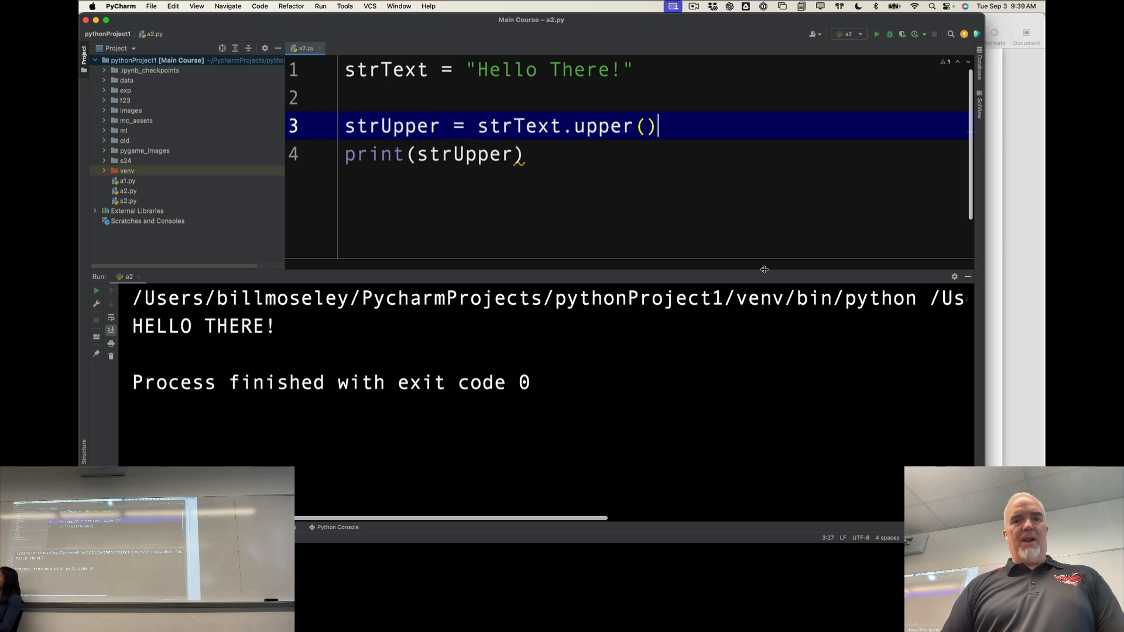
- Add print(strText) on line 5 and rerun, showing HELLO THERE! then Hello There!
{"action": "type", "text": "print("}
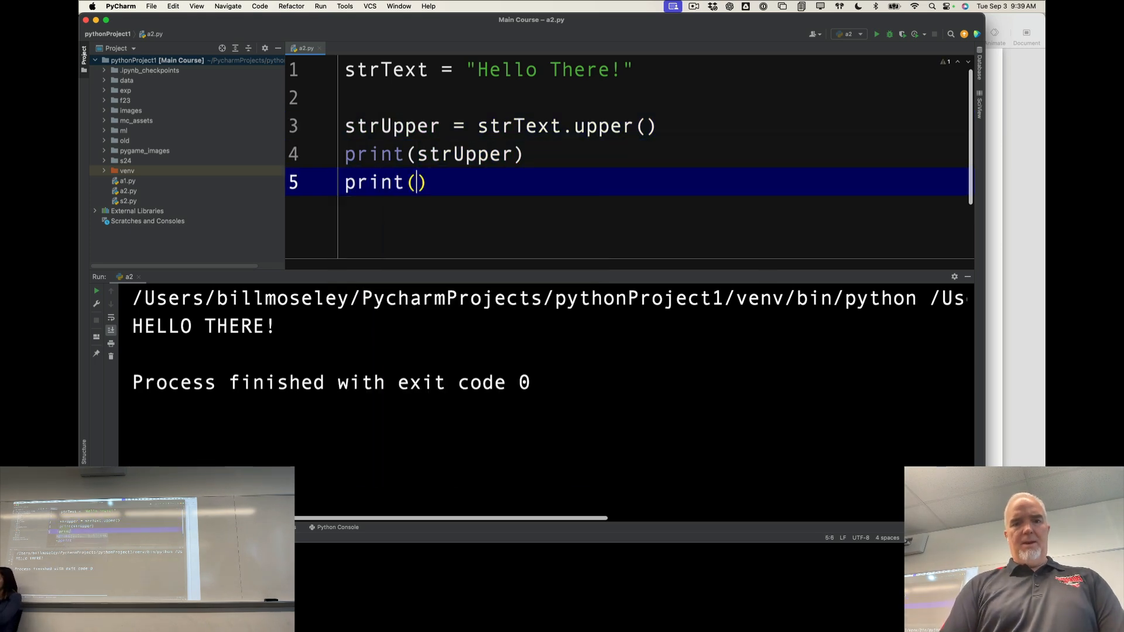
{"action": "type", "text": "strText"}
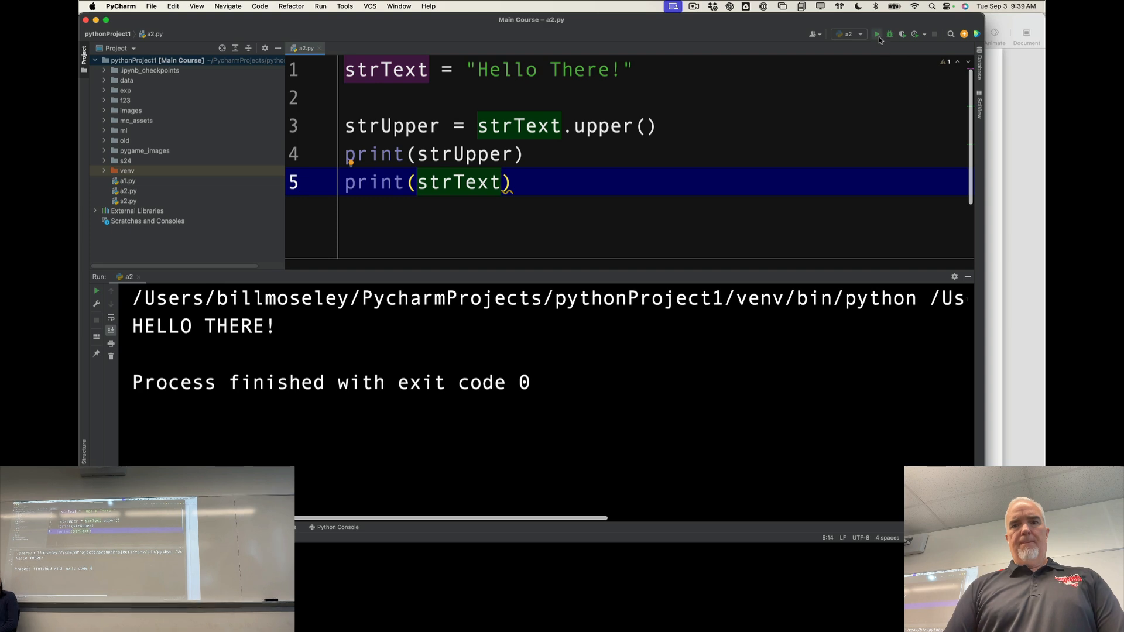
{"action": "left_click", "coordinate": [875, 34]}
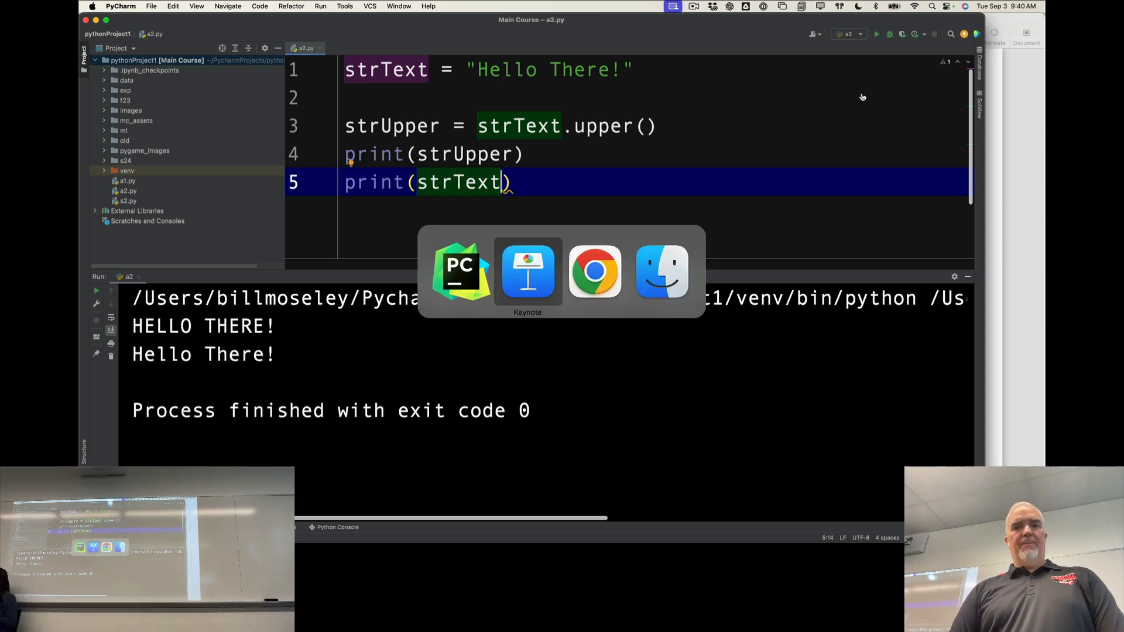
{"action": "left_click", "coordinate": [527, 270]}
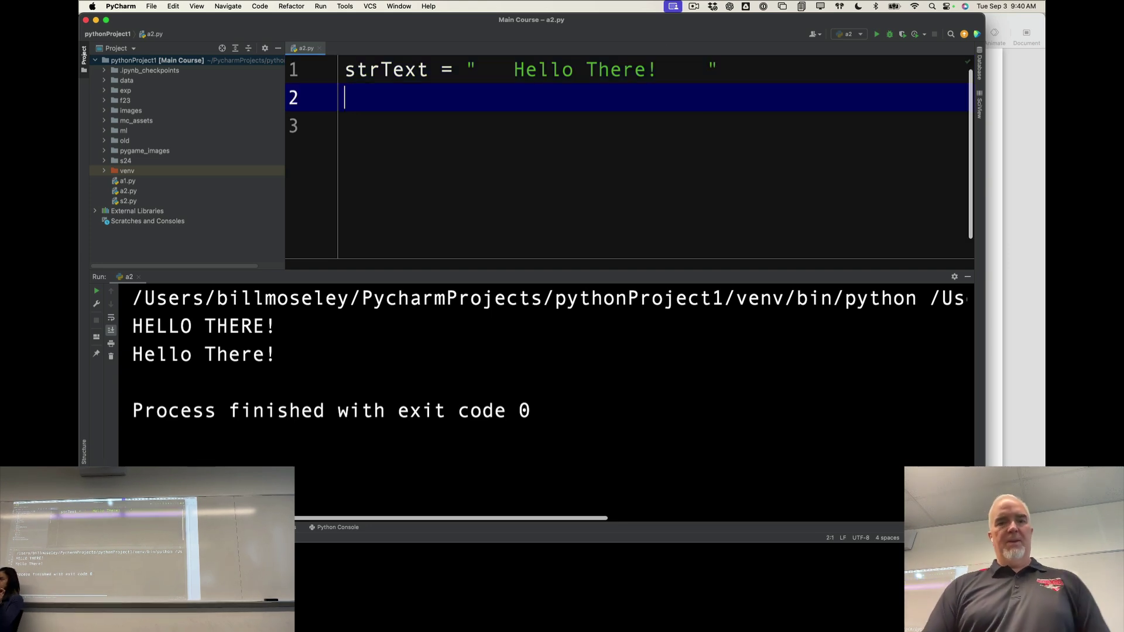
- Write strNew = strText.strip() and print("--"+strNew+"--") on lines 2-3
{"action": "type", "text": "strNew = str"}
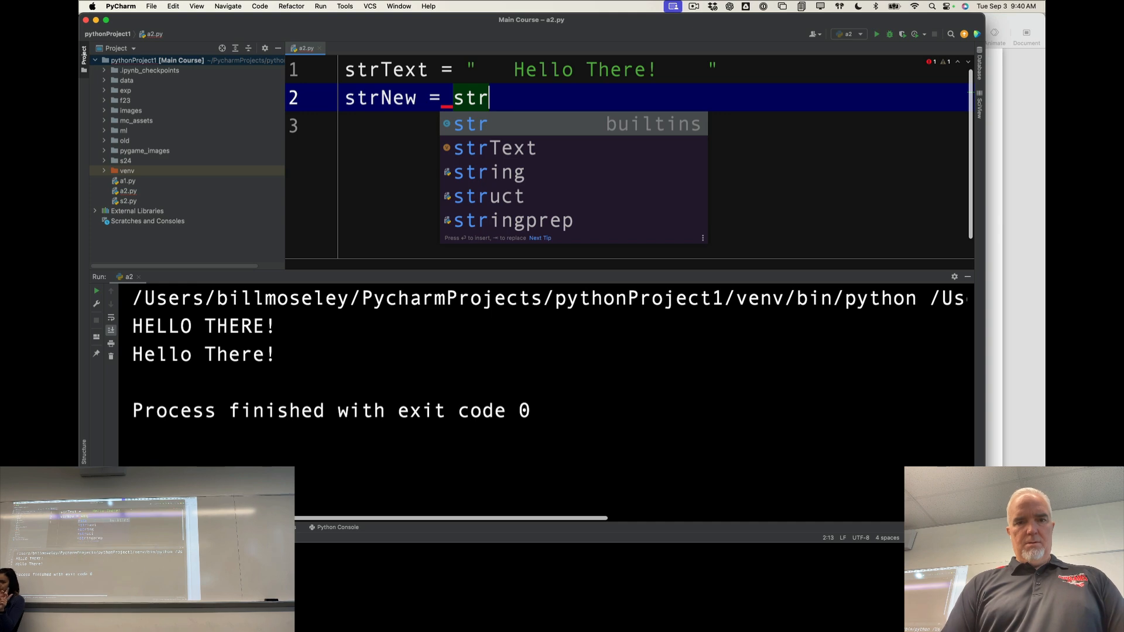
{"action": "type", "text": "Text.strip("}
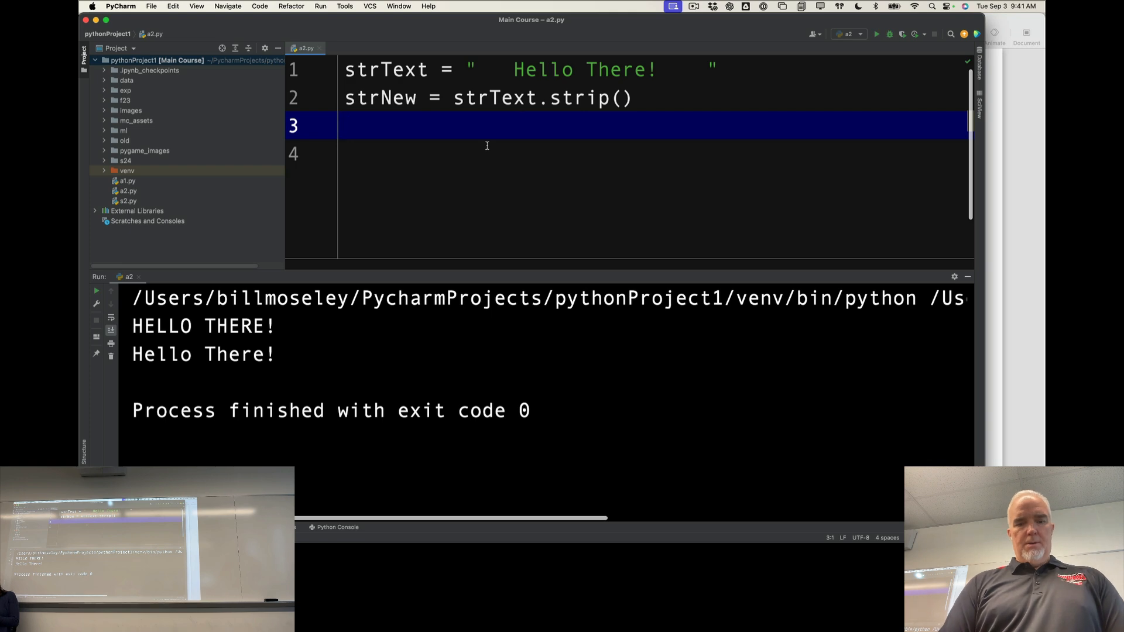
{"action": "type", "text": "print("}
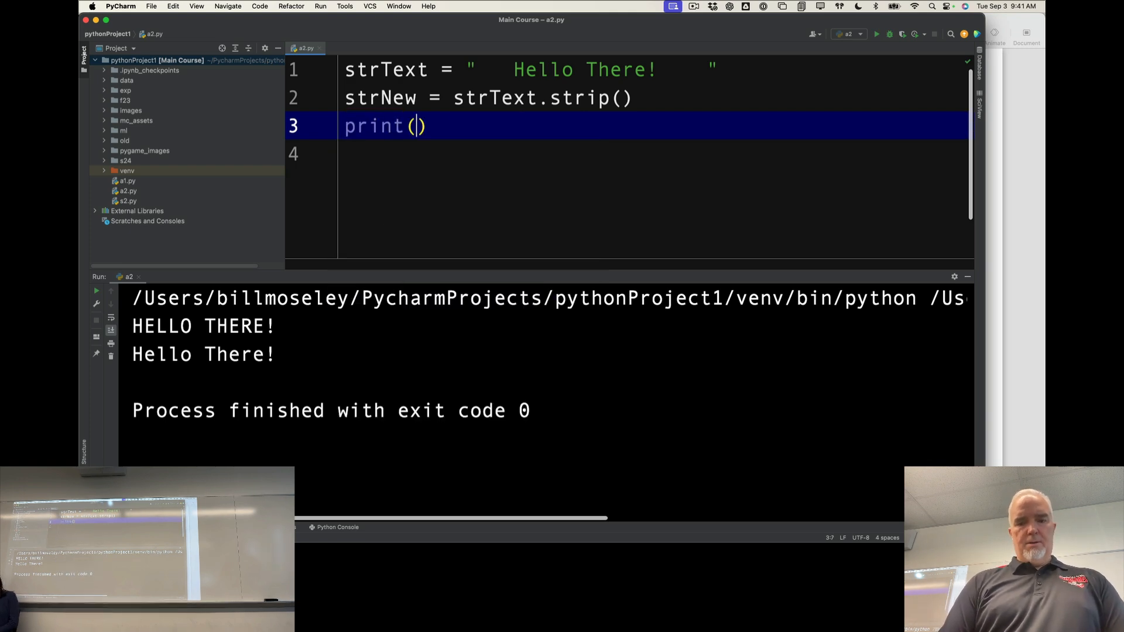
{"action": "type", "text": "\"--\"+"}
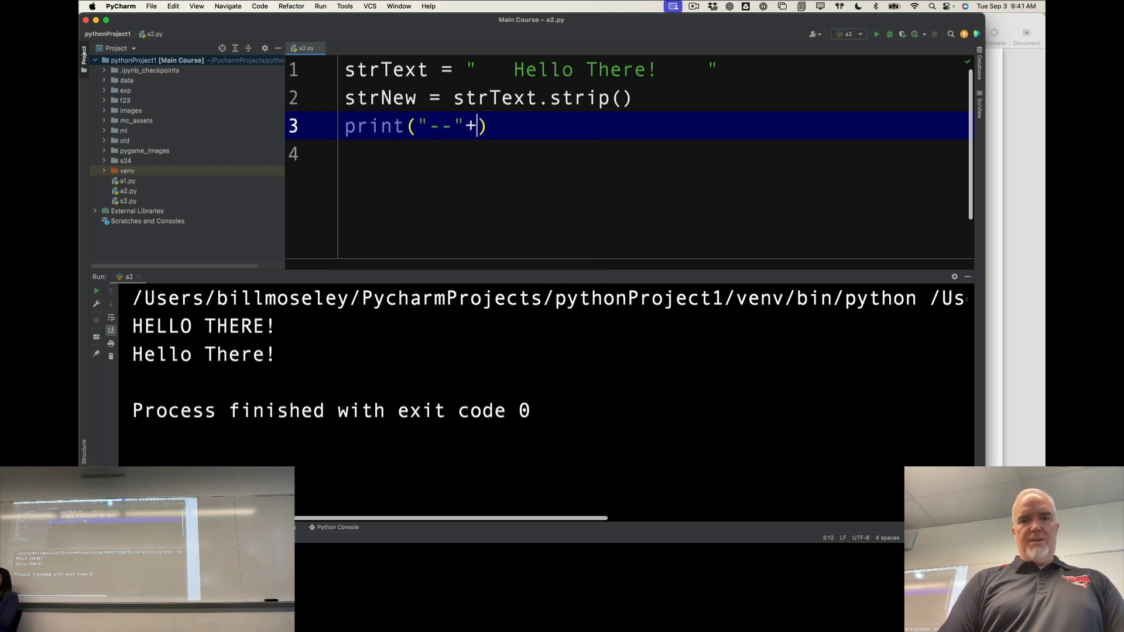
{"action": "type", "text": "strNew+\"--"}
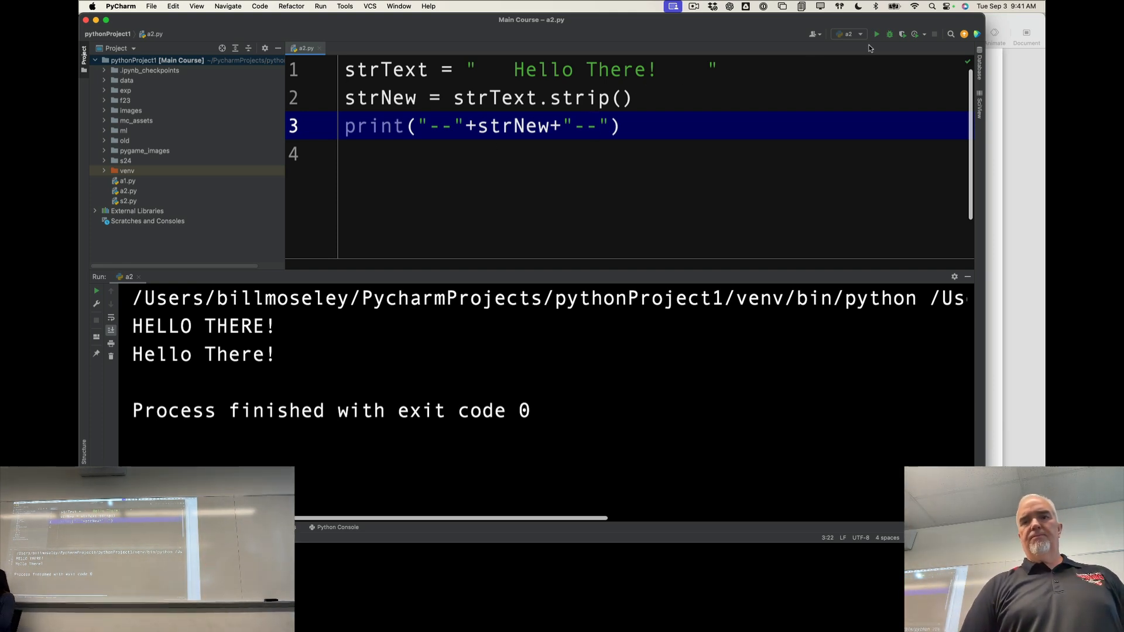
- Run a2.py, printing --Hello There!-- with the spaces stripped
{"action": "left_click", "coordinate": [876, 34]}
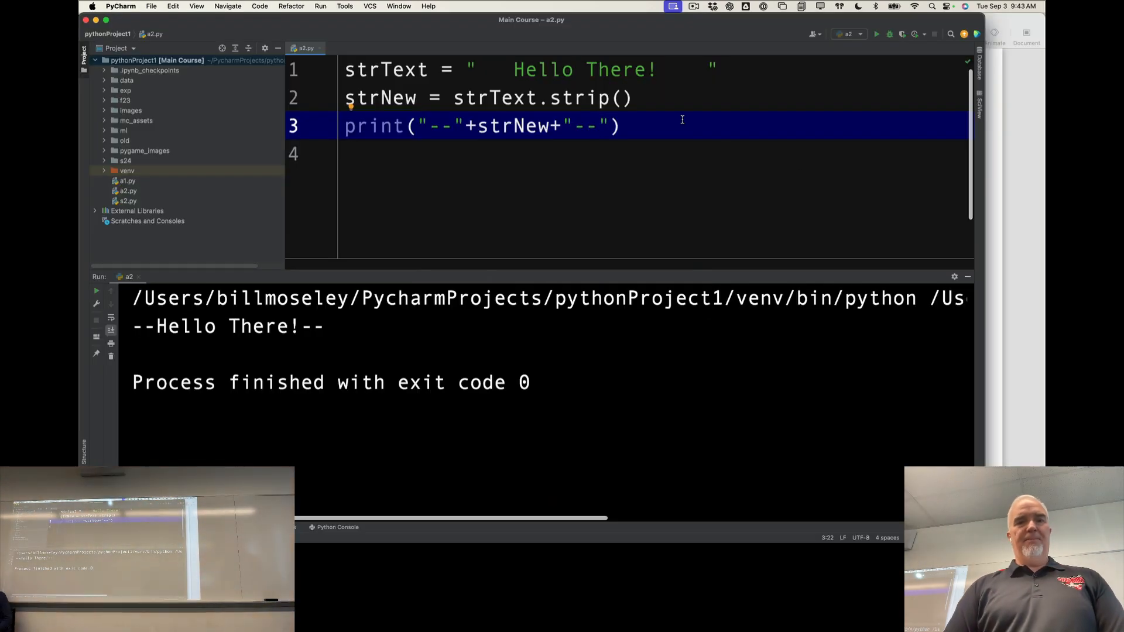
- Replace strip() with swapcase(), change line 3 to print(strNew), and rerun
{"action": "double_click", "coordinate": [577, 97]}
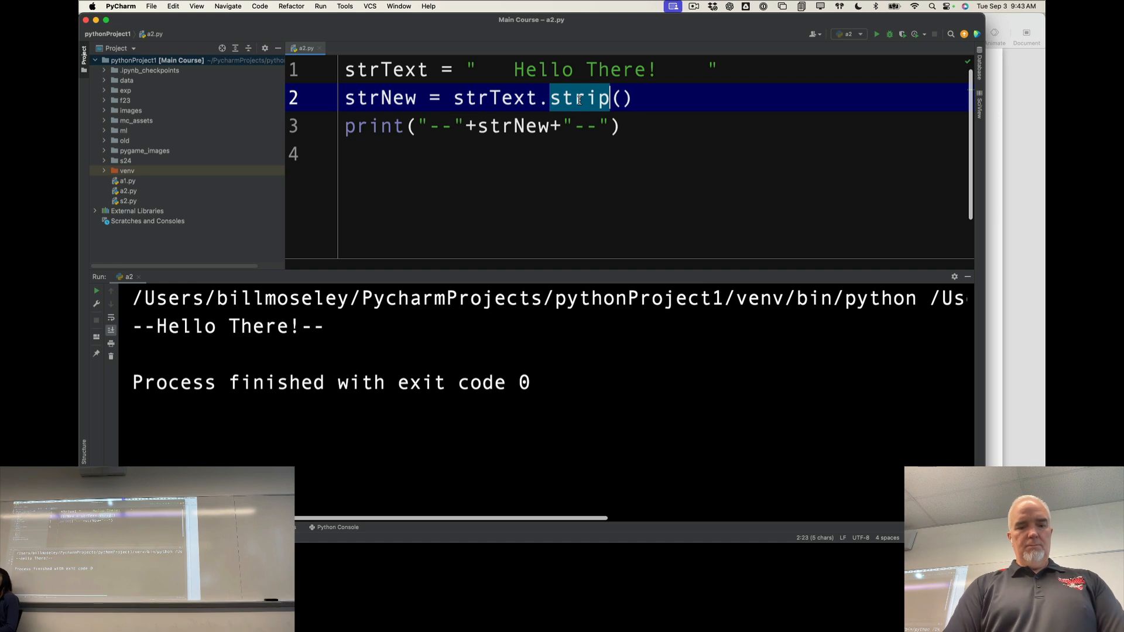
{"action": "type", "text": "se"}
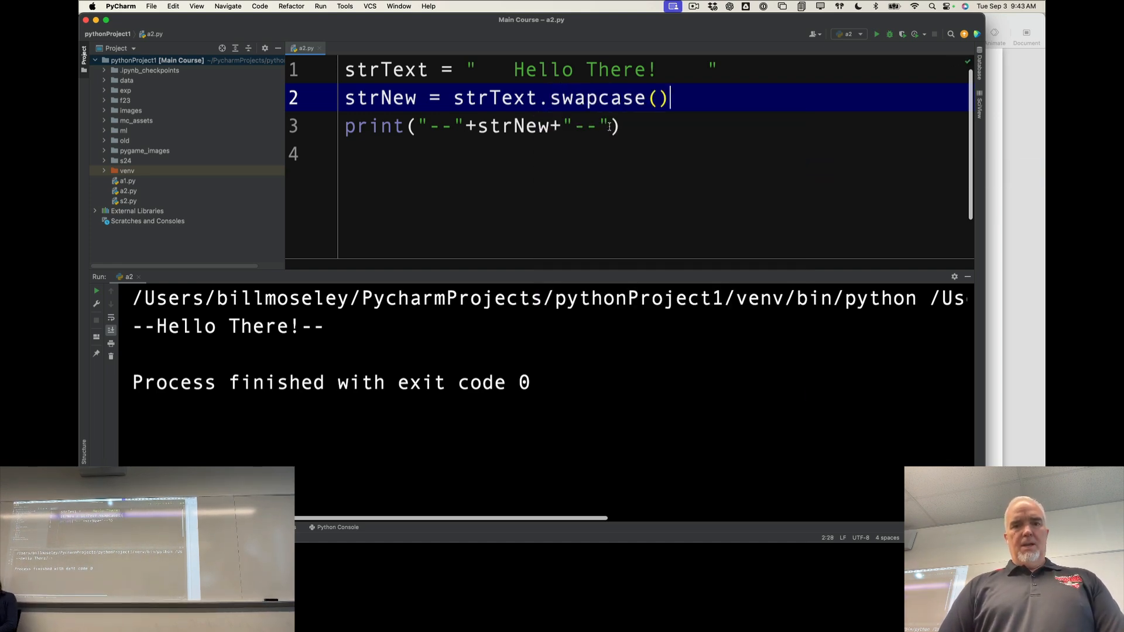
{"action": "type", "text": "str"}
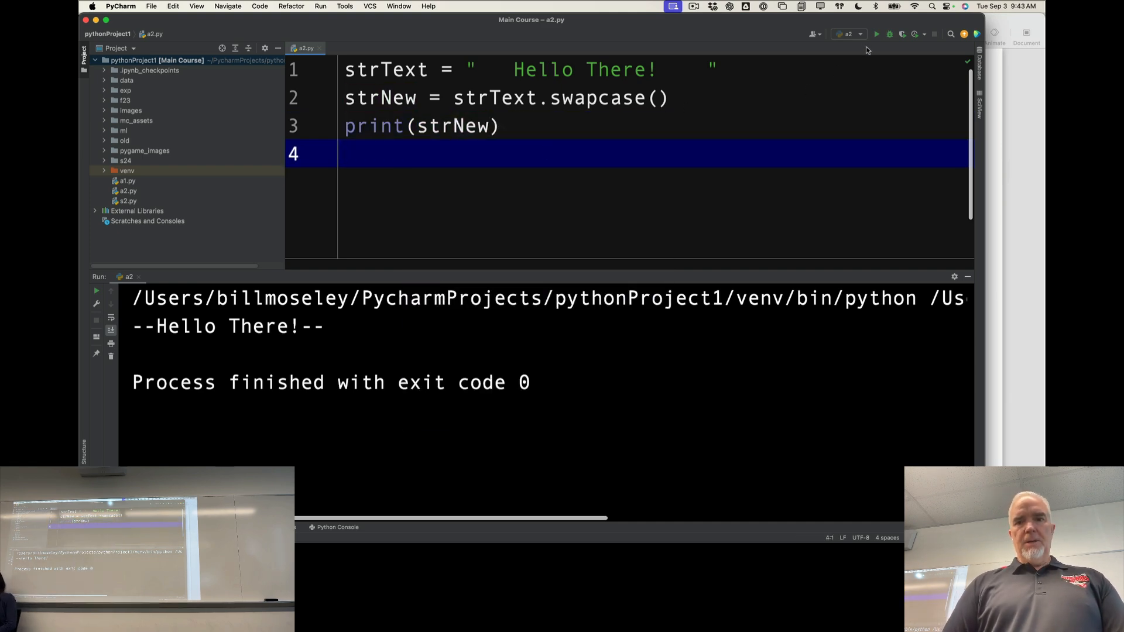
{"action": "left_click", "coordinate": [876, 34]}
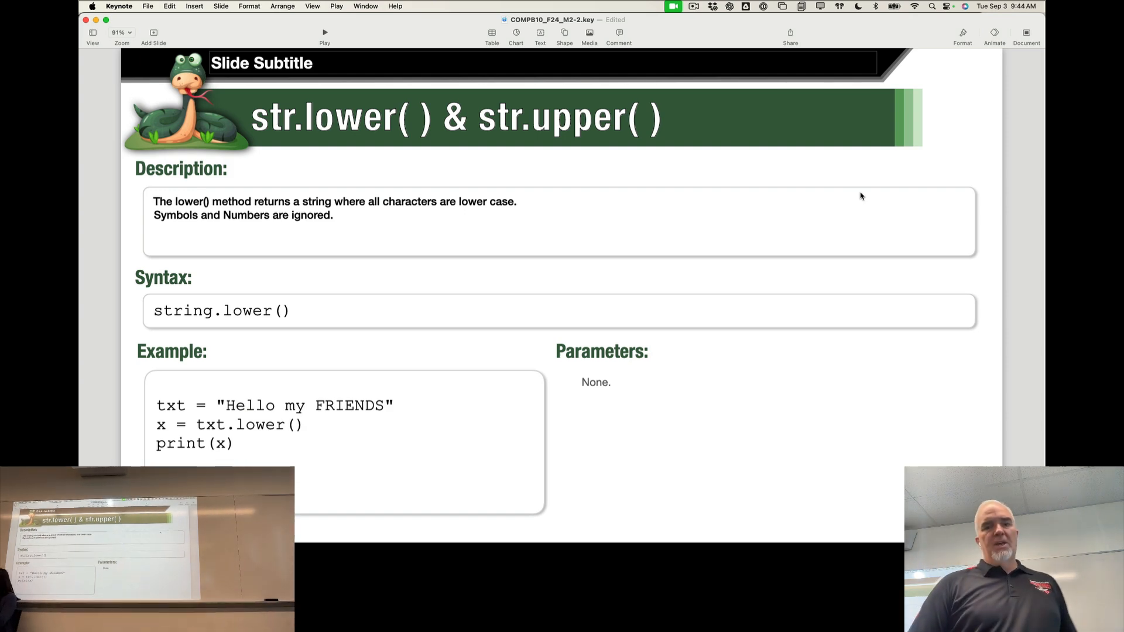
- Advance the Keynote deck from the str.lower()/str.upper() slide to the str.strip() reference slide
{"action": "key", "text": "right"}
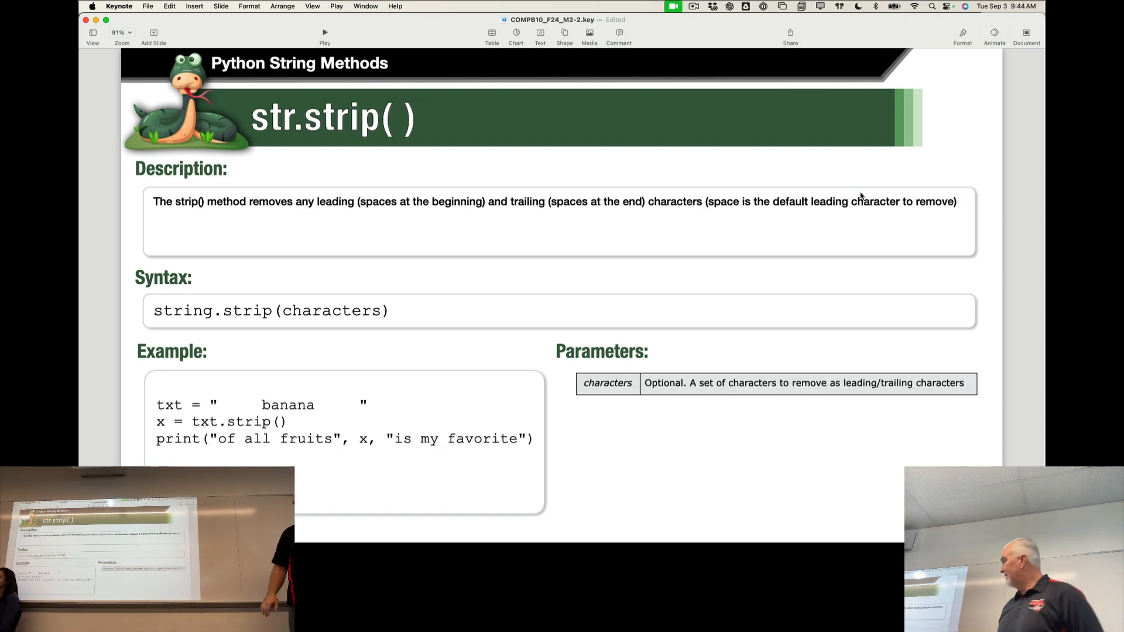